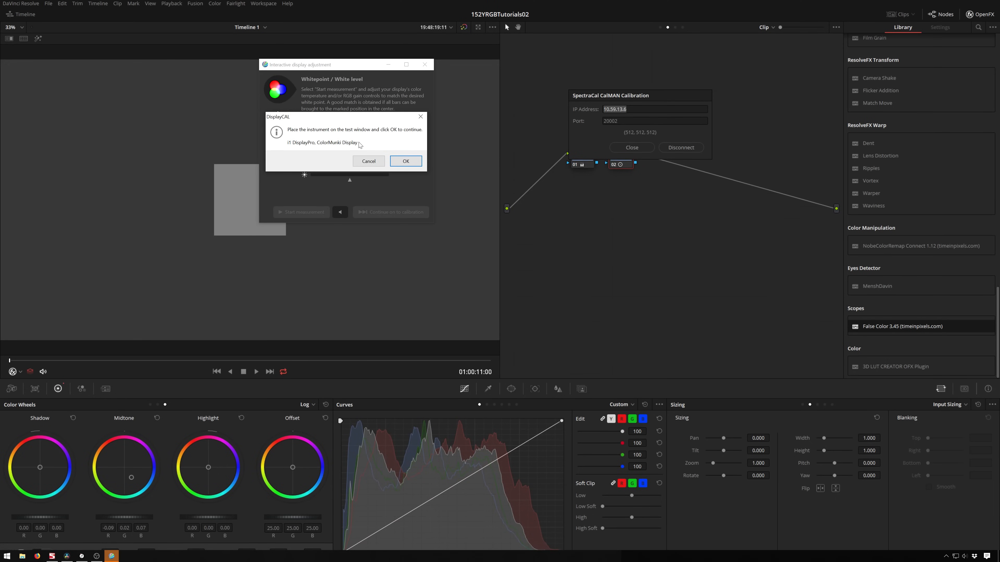
- Confirm instrument placement and start the whitepoint/white level measurement so test patches begin displaying
click(406, 161)
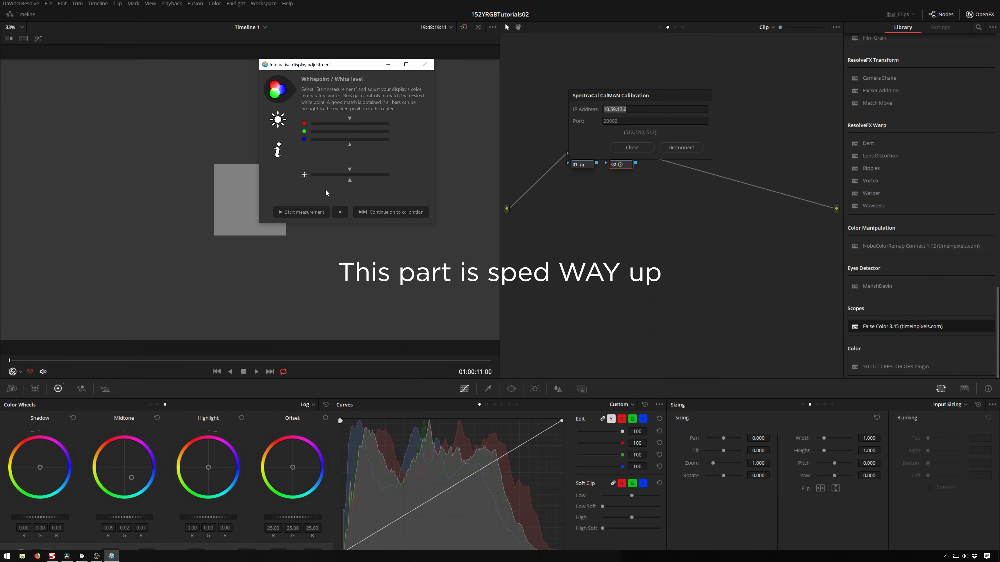
click(301, 212)
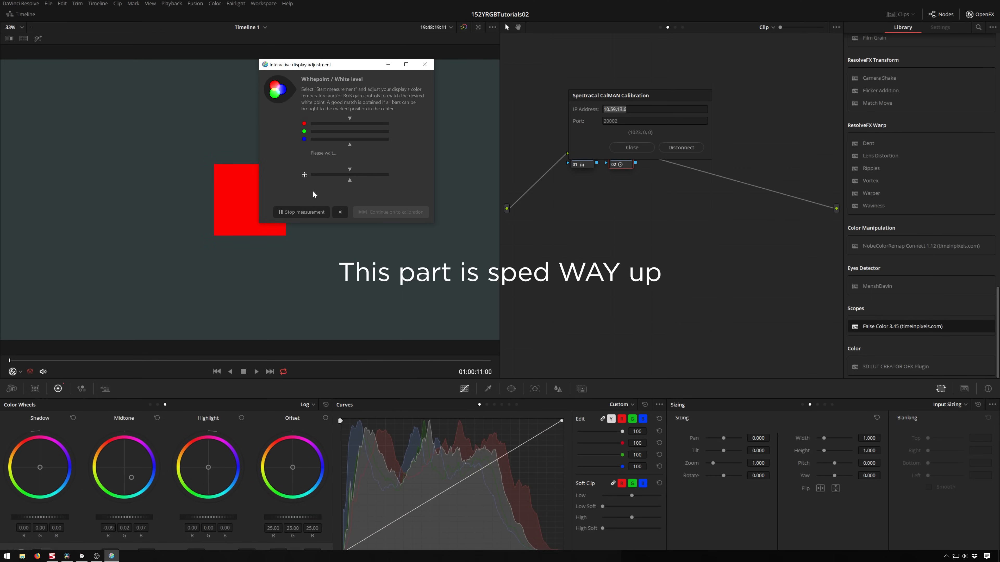